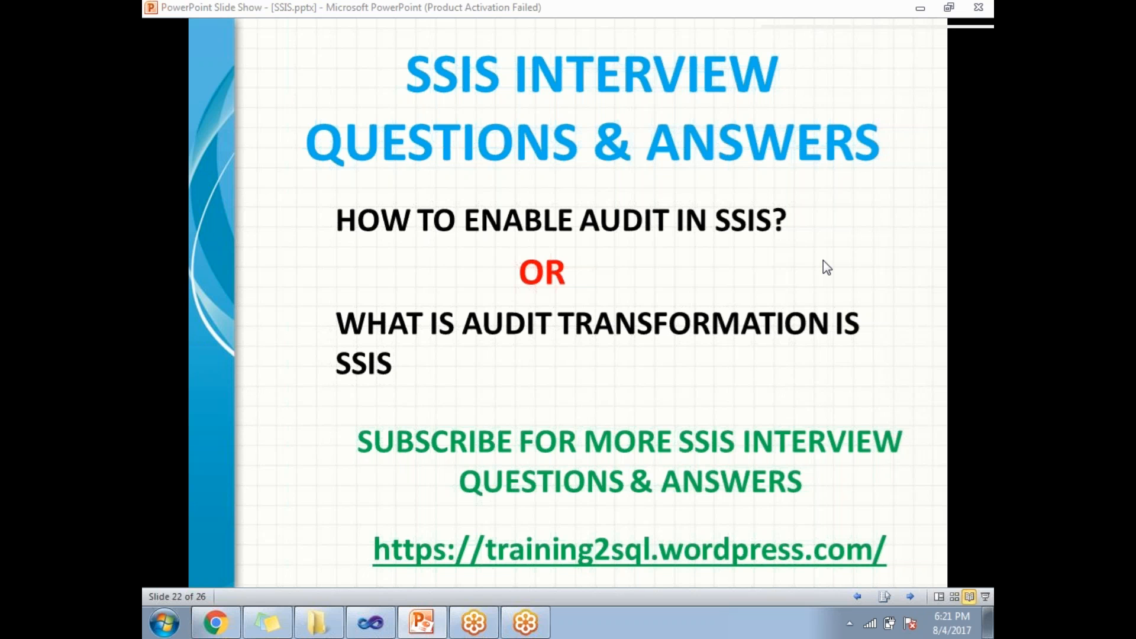
pyautogui.moveTo(388, 616)
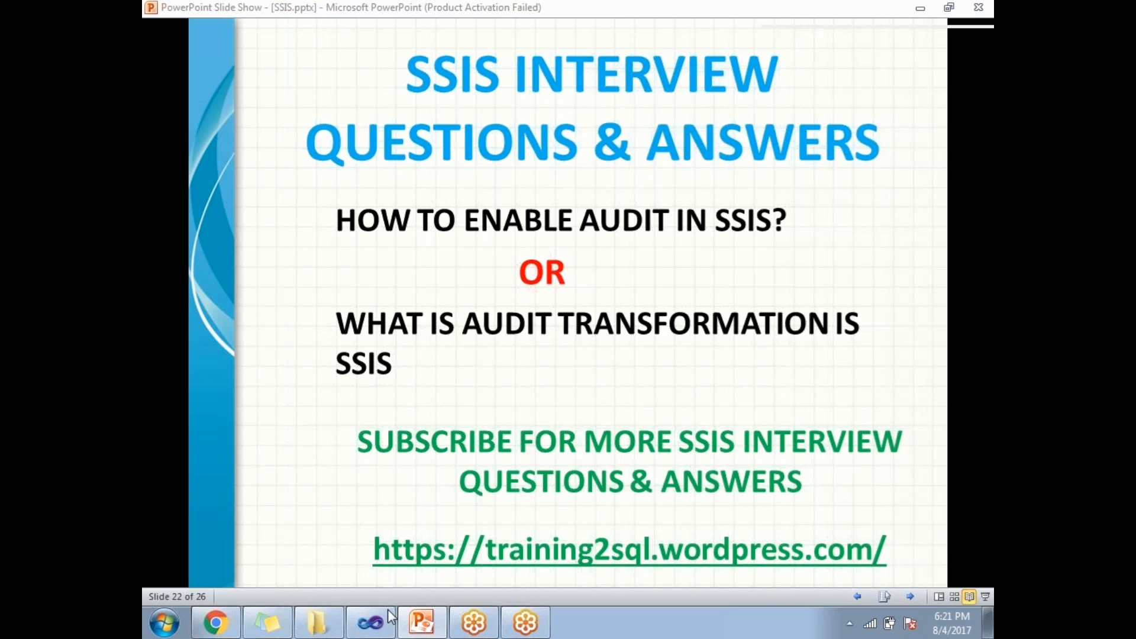
# Step: Switch from the PowerPoint slide show to the SSIS package in Visual Studio
pyautogui.click(372, 622)
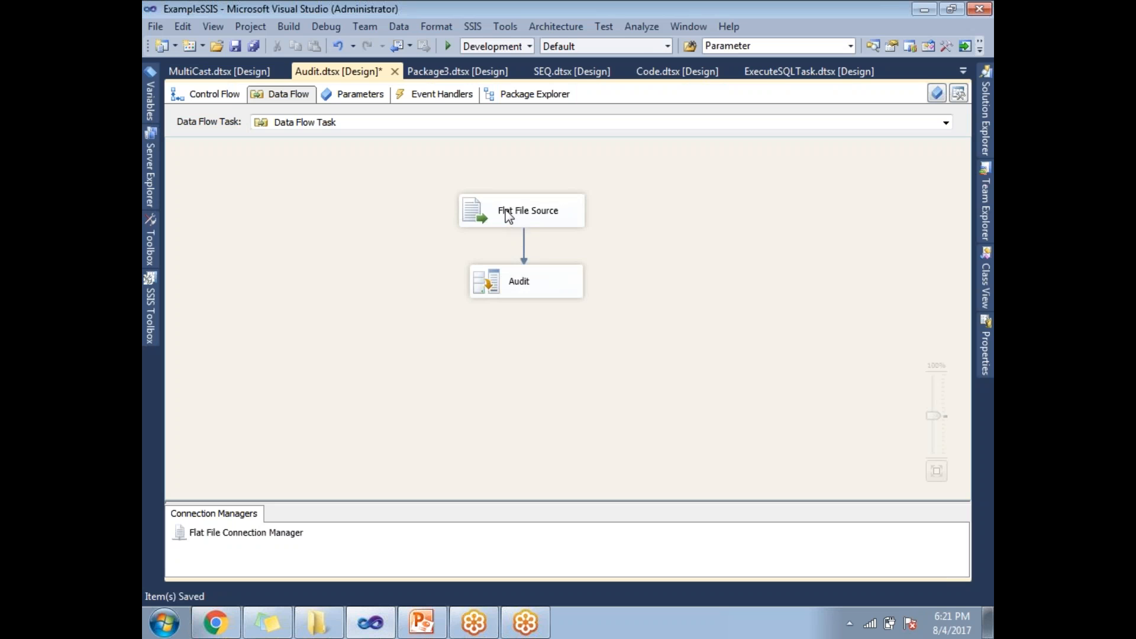
pyautogui.click(521, 210)
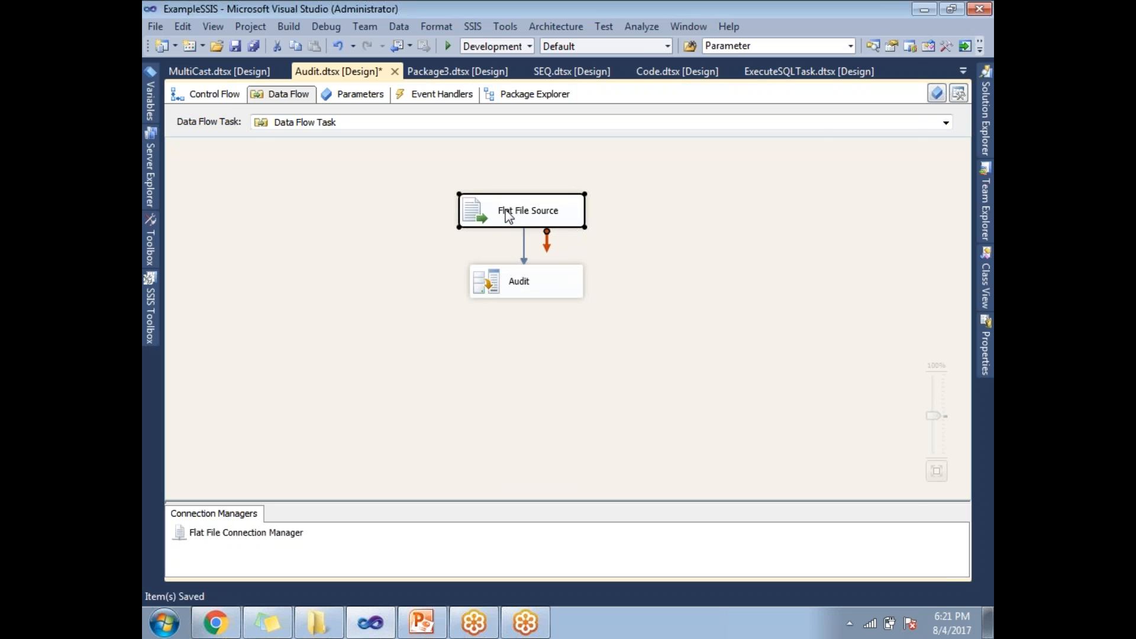
pyautogui.doubleClick(521, 211)
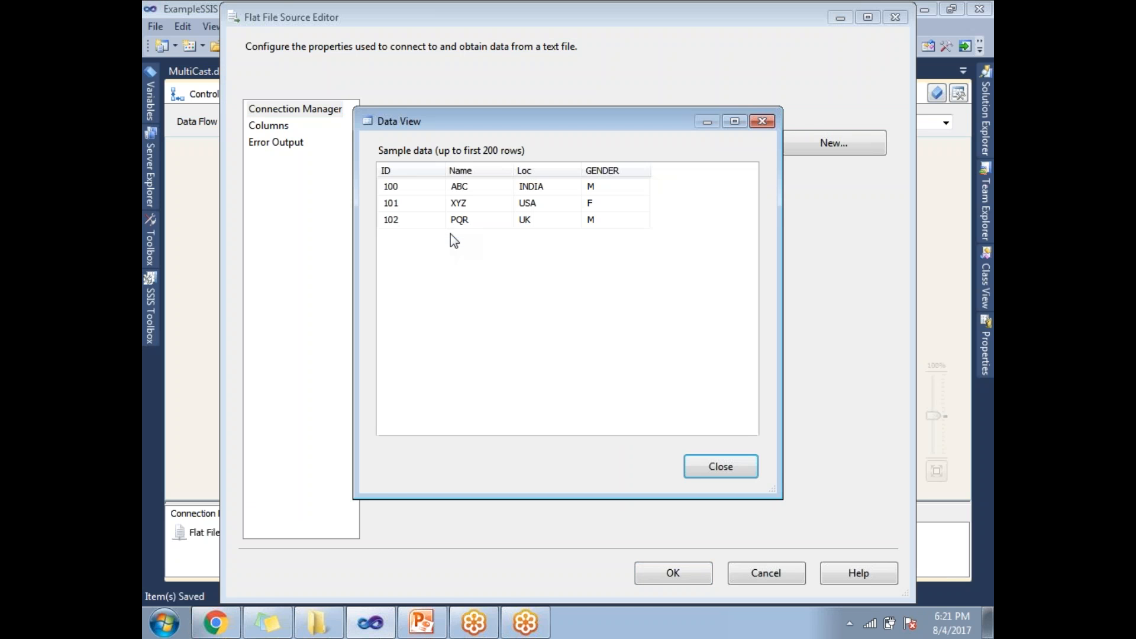
pyautogui.moveTo(564, 187)
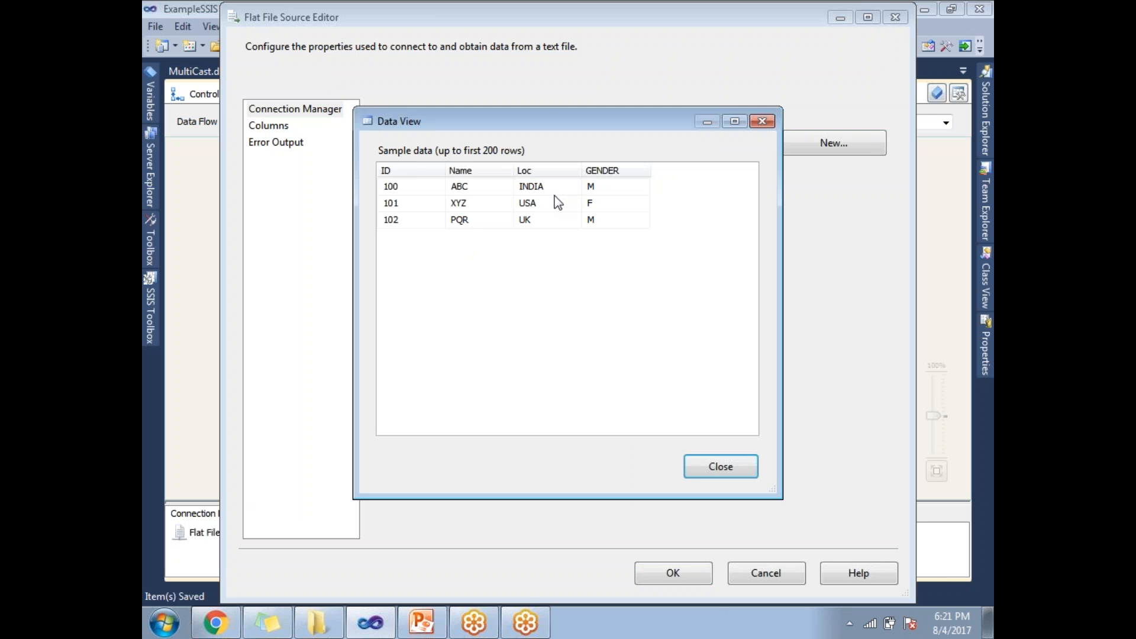
pyautogui.click(721, 466)
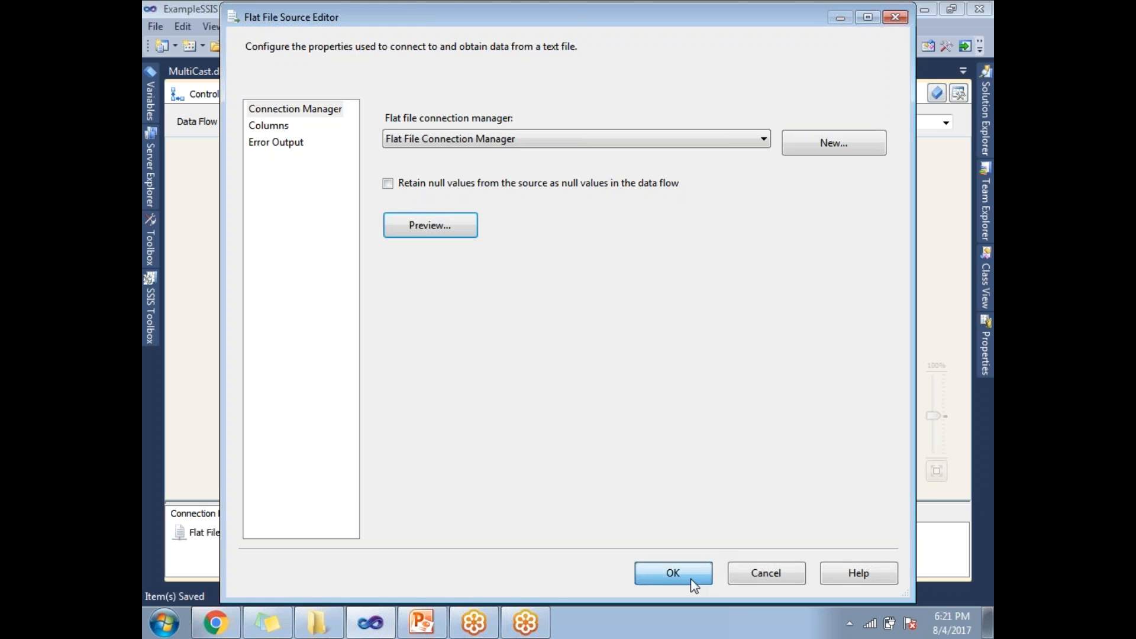
pyautogui.click(673, 573)
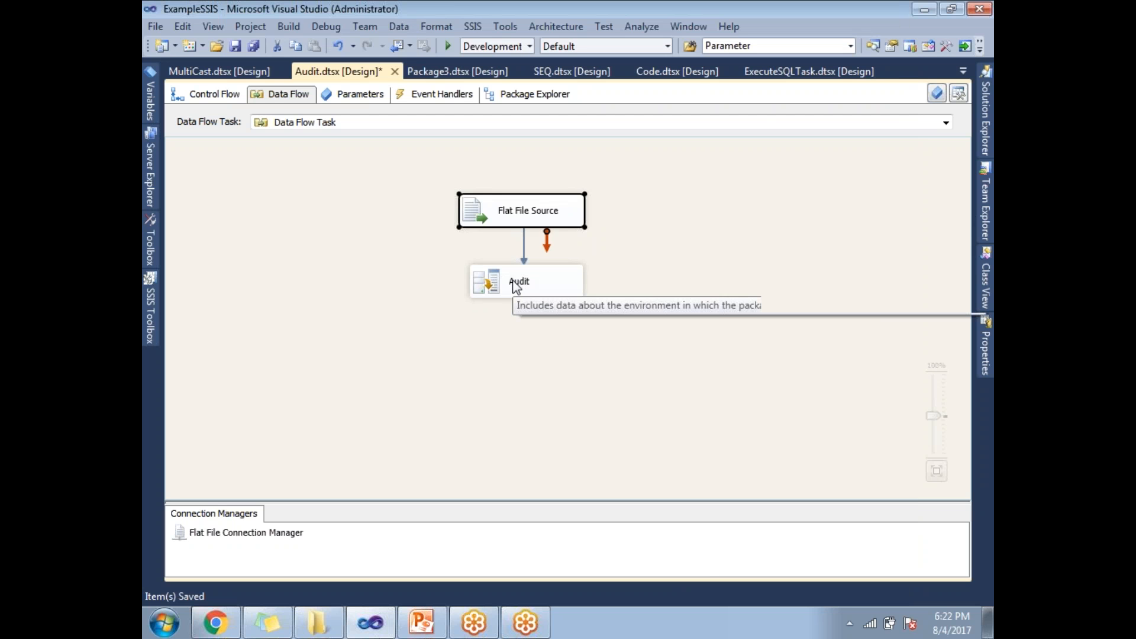
pyautogui.moveTo(519, 290)
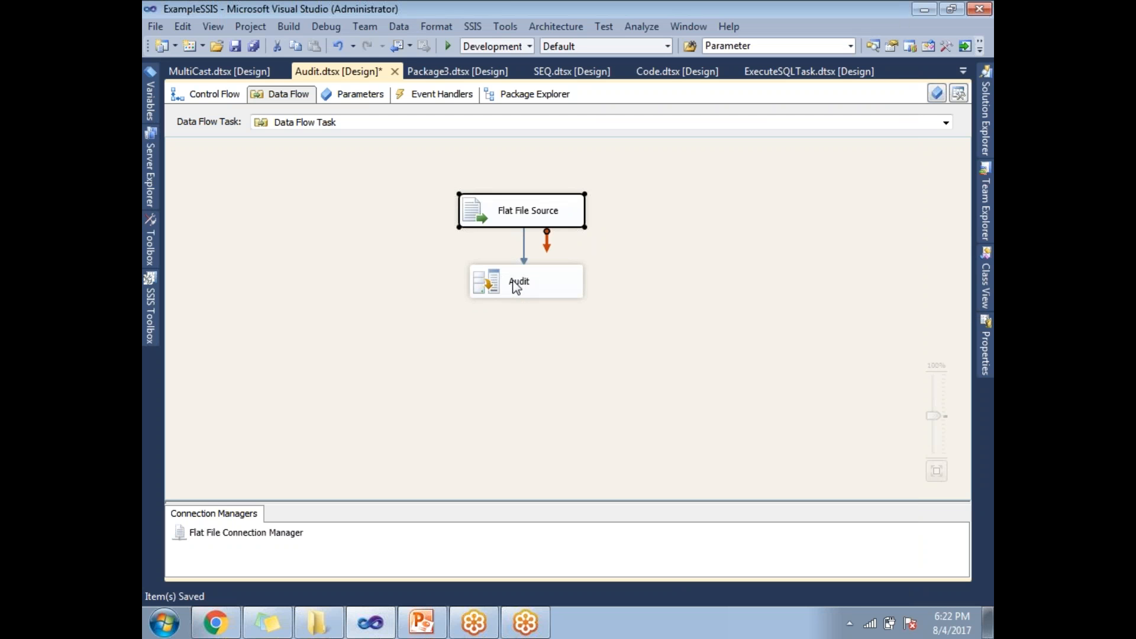
# Step: Bring up the Audit Transformation Editor and list the audit types for the first output column
pyautogui.click(518, 281)
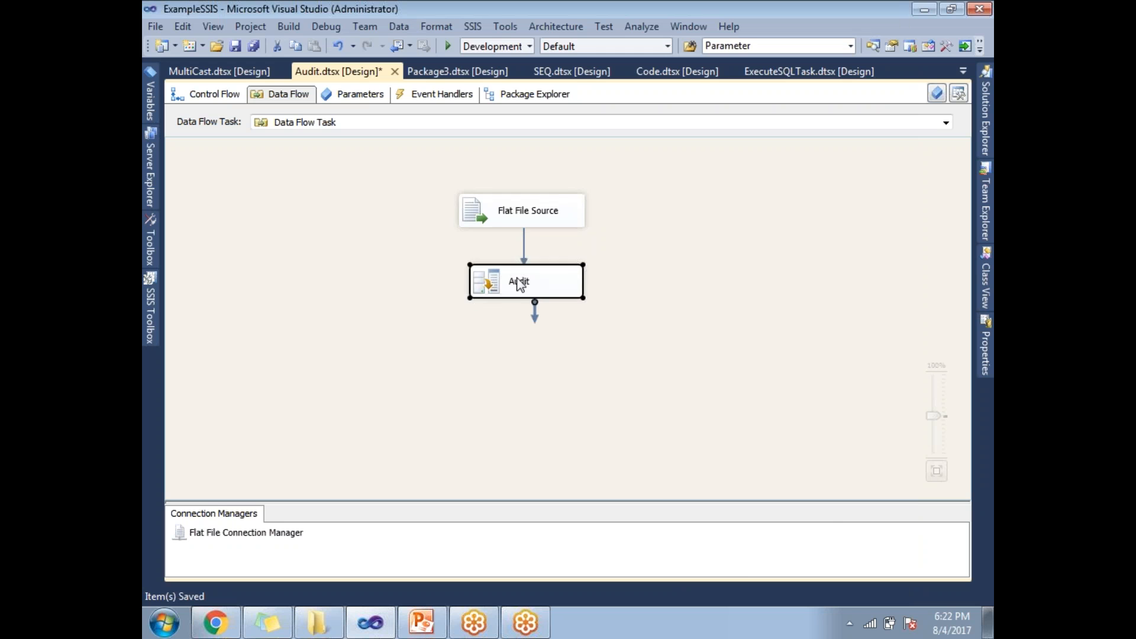
pyautogui.doubleClick(525, 282)
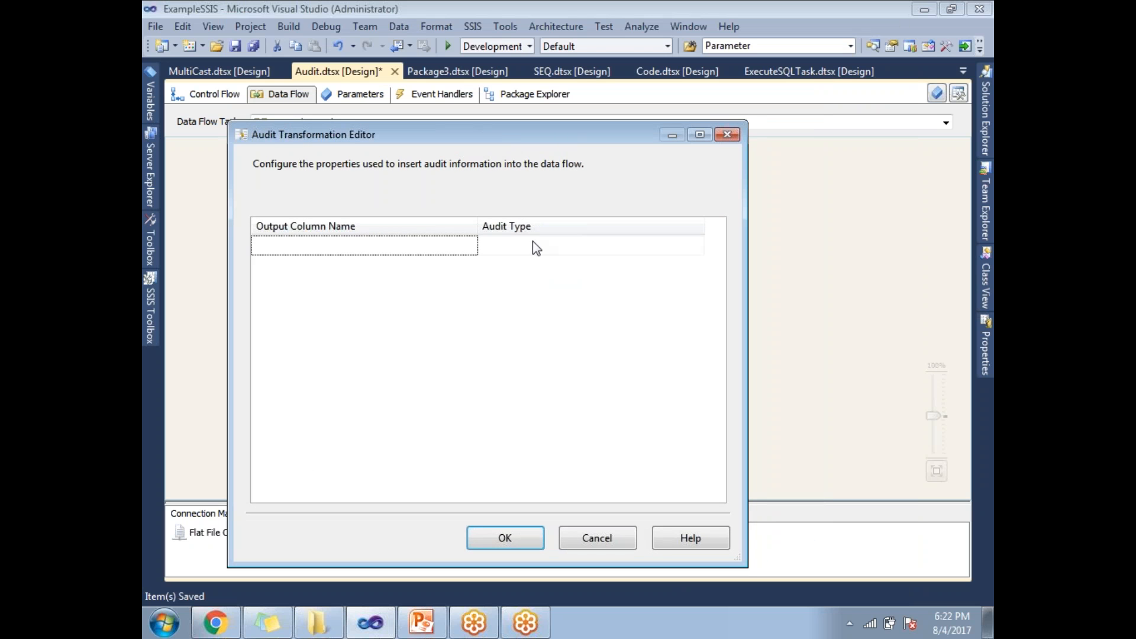
pyautogui.click(696, 245)
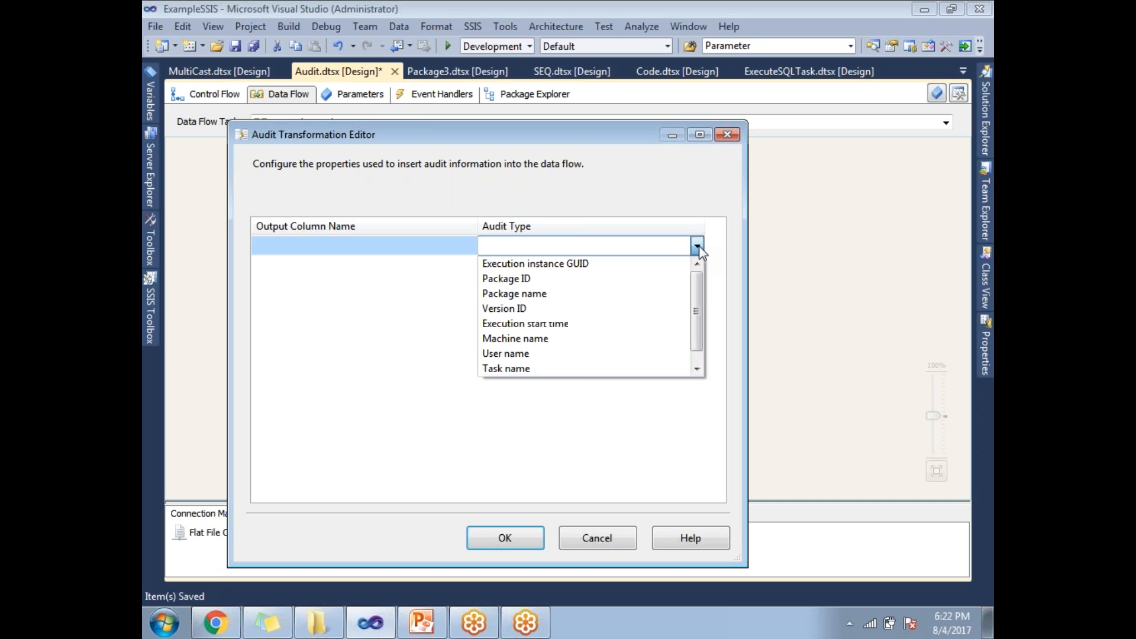
pyautogui.moveTo(697, 307)
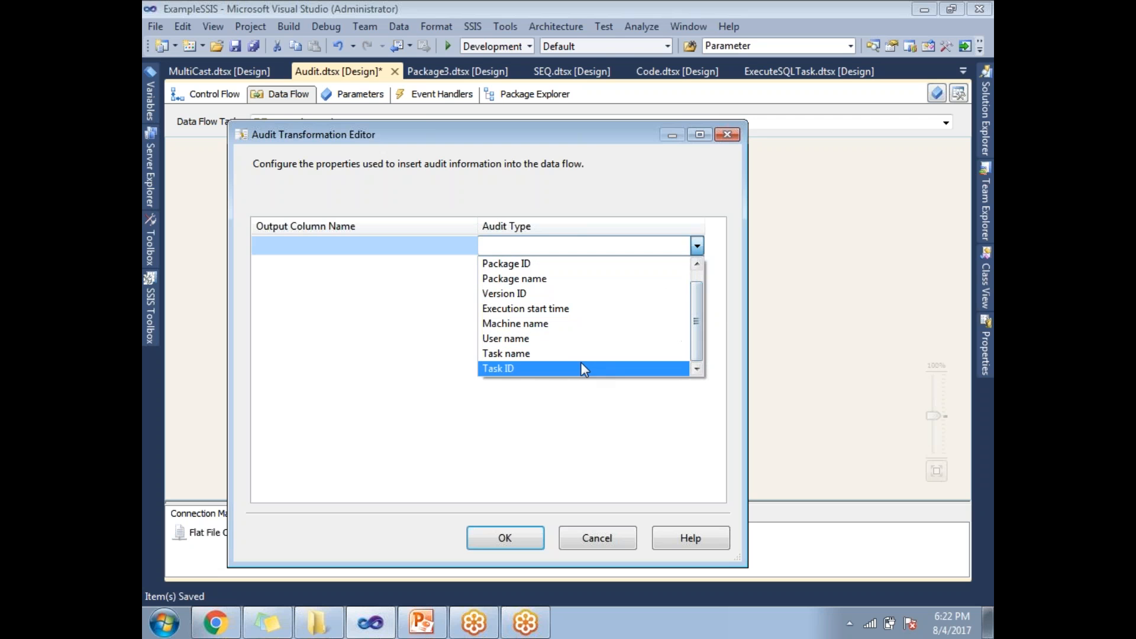
pyautogui.moveTo(558, 362)
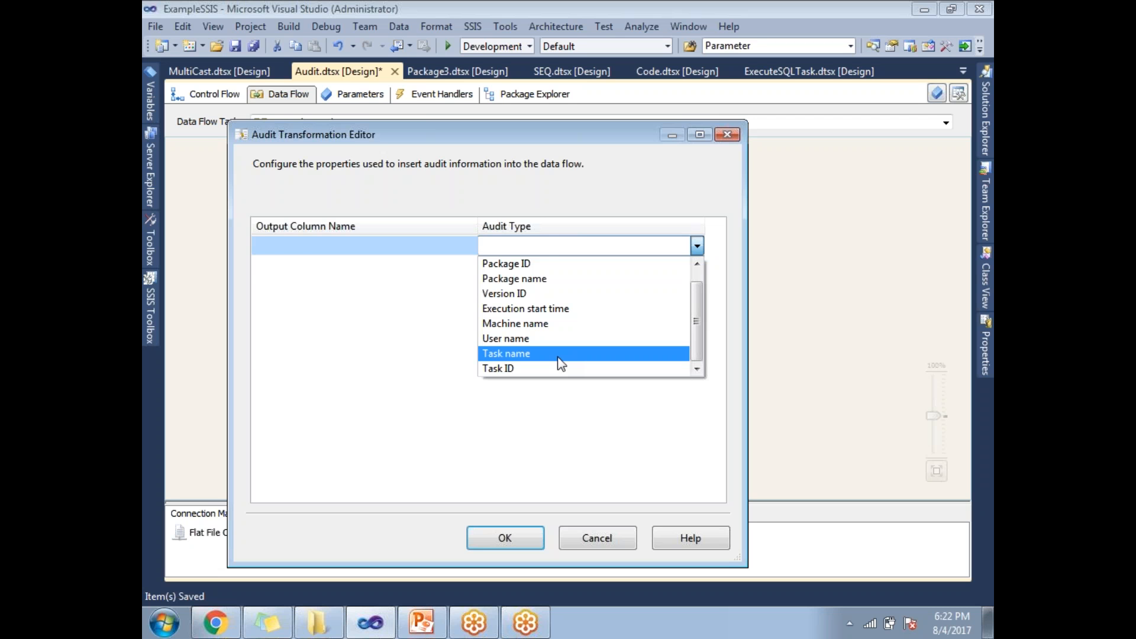
# Step: Add Task name, Package name and Execution start time as Audit's three output columns and confirm
pyautogui.click(507, 353)
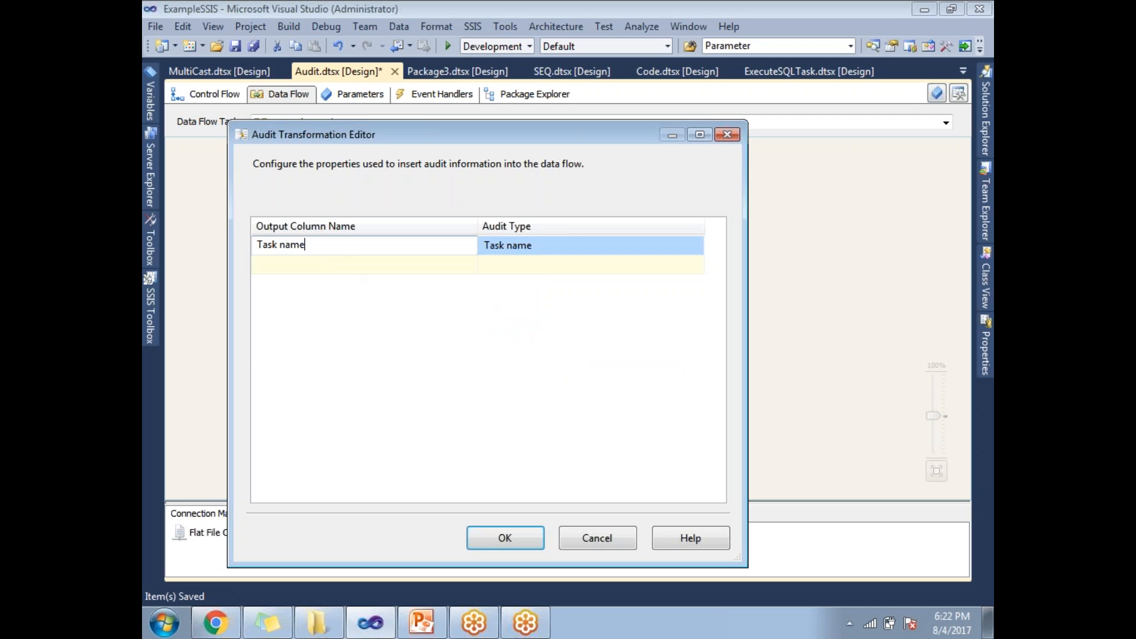
pyautogui.doubleClick(280, 243)
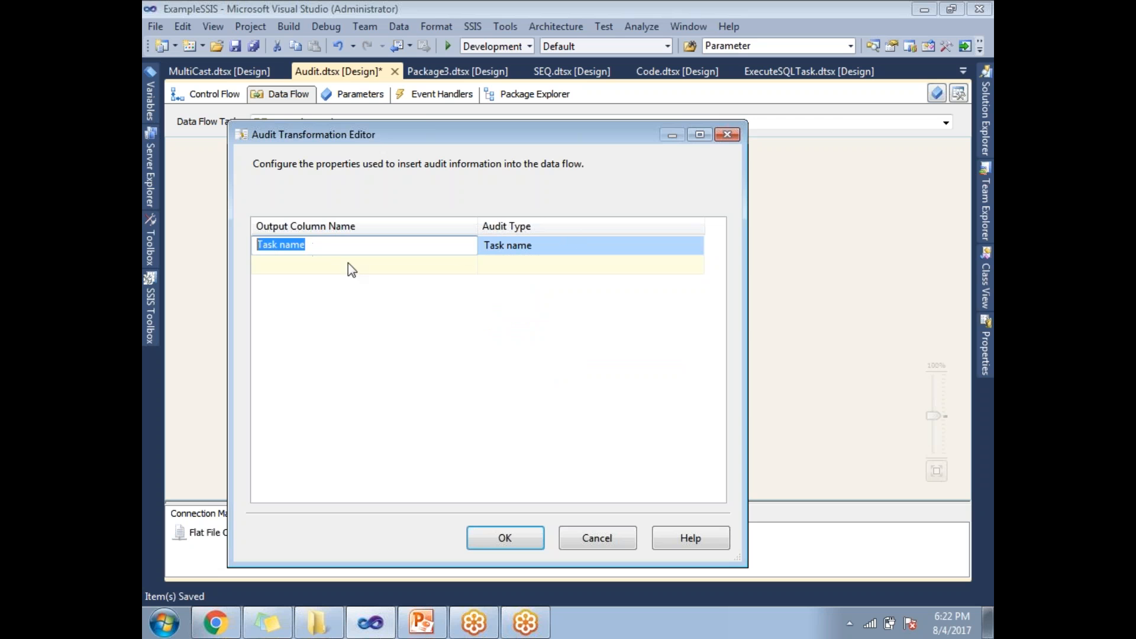
pyautogui.click(696, 267)
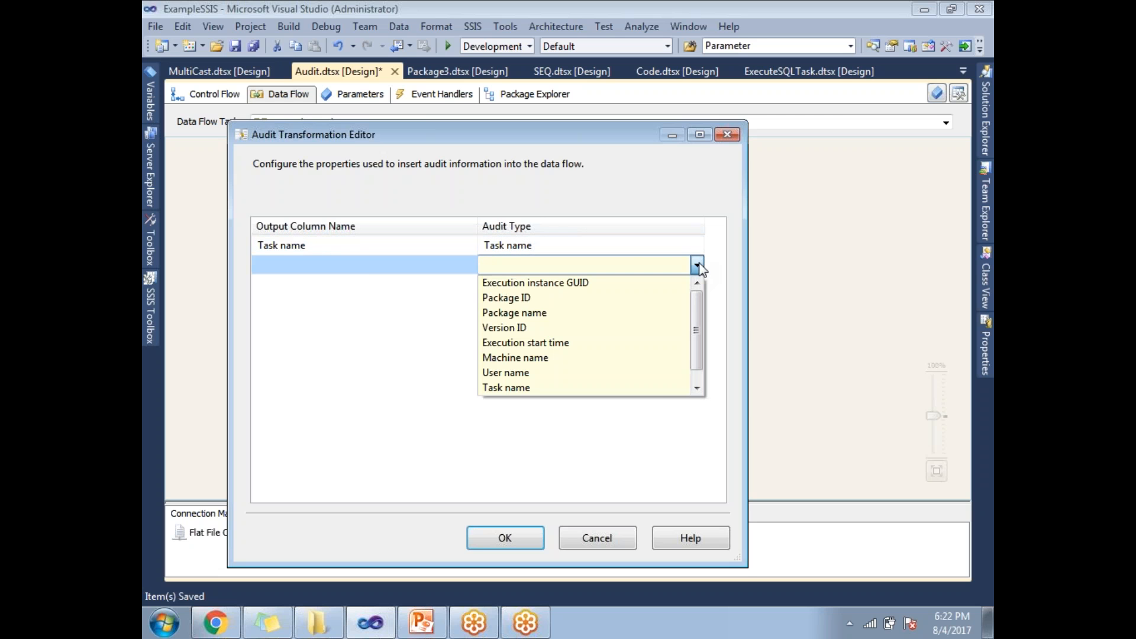
pyautogui.click(513, 312)
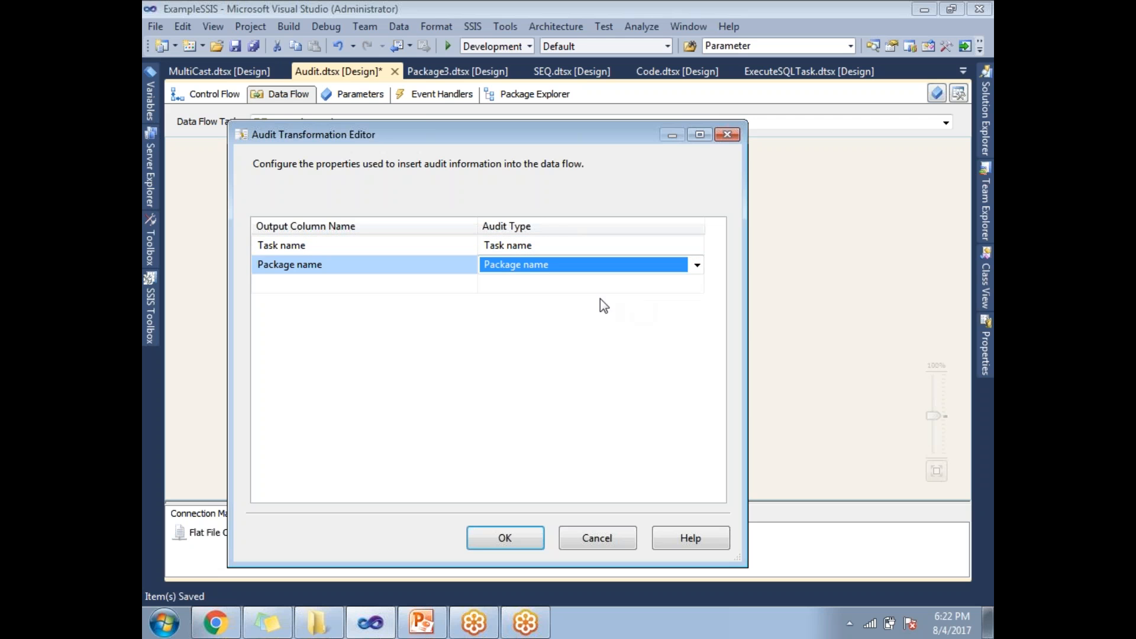
pyautogui.click(696, 284)
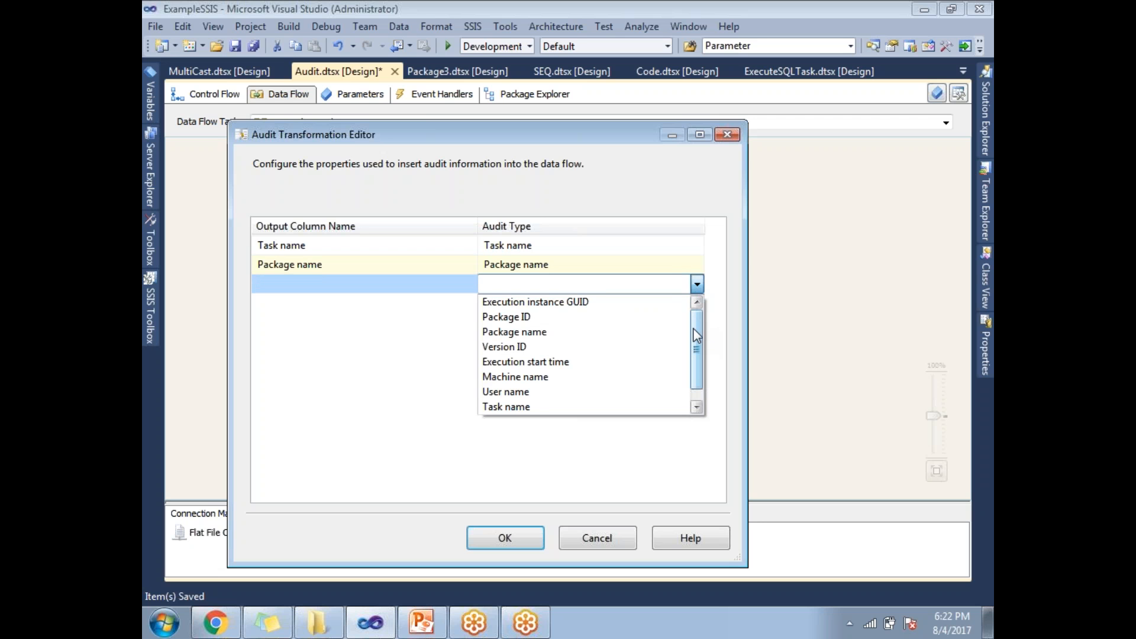
pyautogui.scroll(-3)
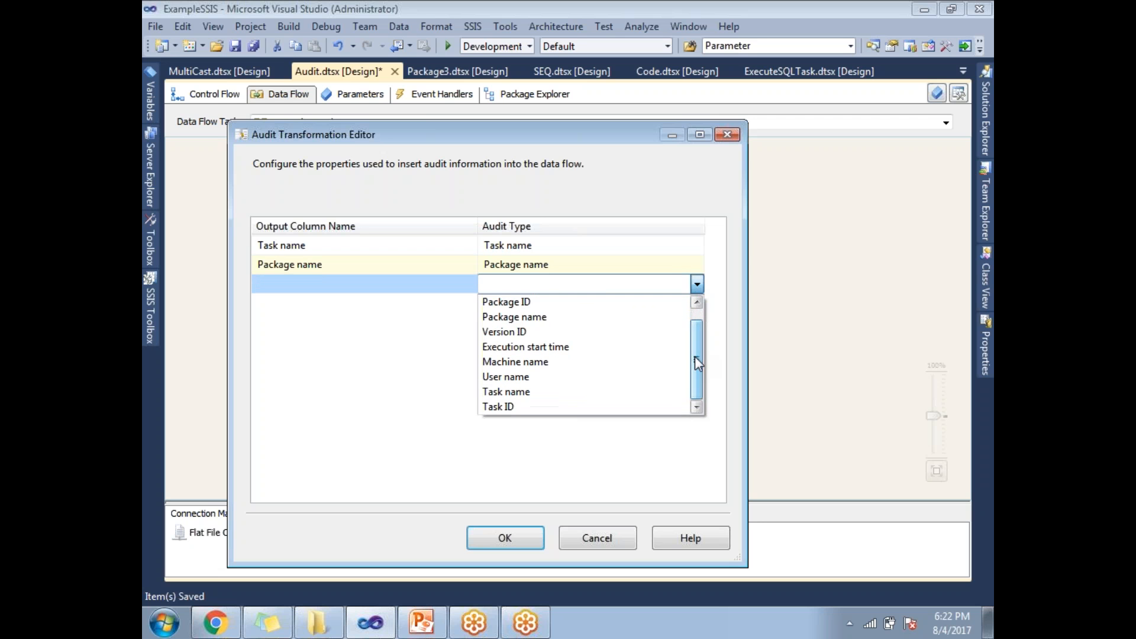
pyautogui.click(525, 346)
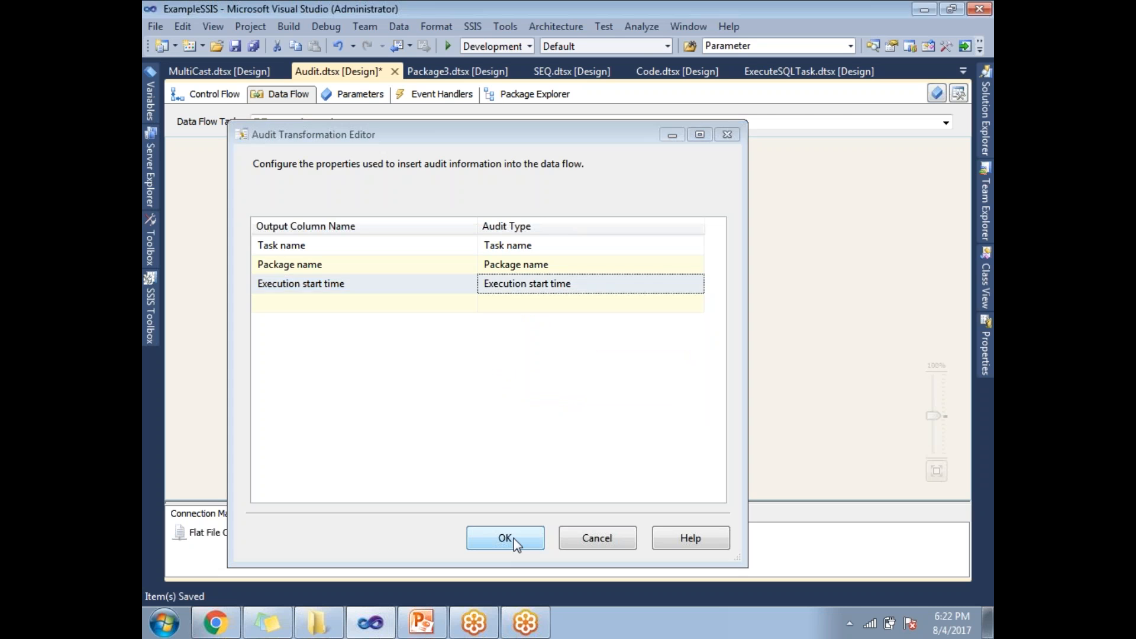
pyautogui.click(504, 537)
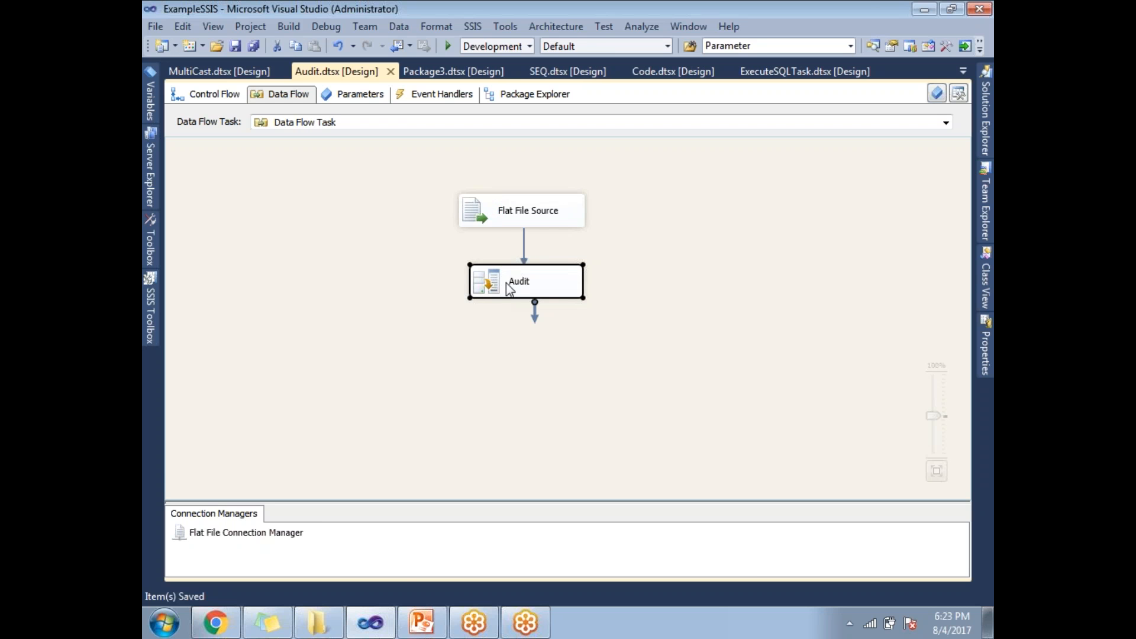
# Step: Add a Flat File Destination fed by Audit's output and bring up its editor
pyautogui.click(150, 313)
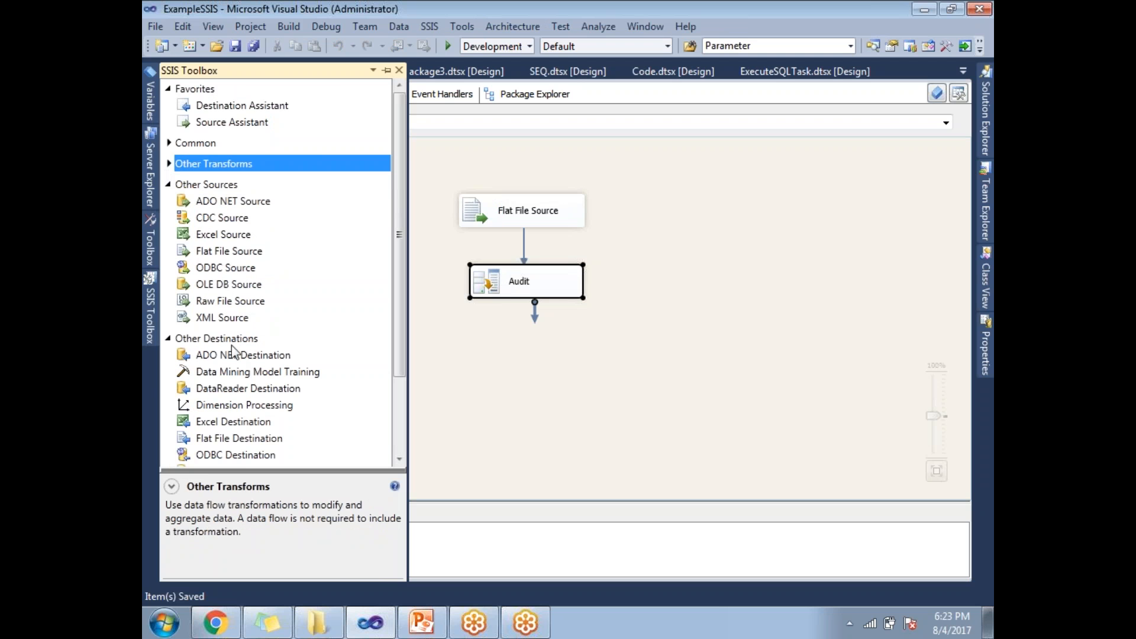
pyautogui.click(232, 422)
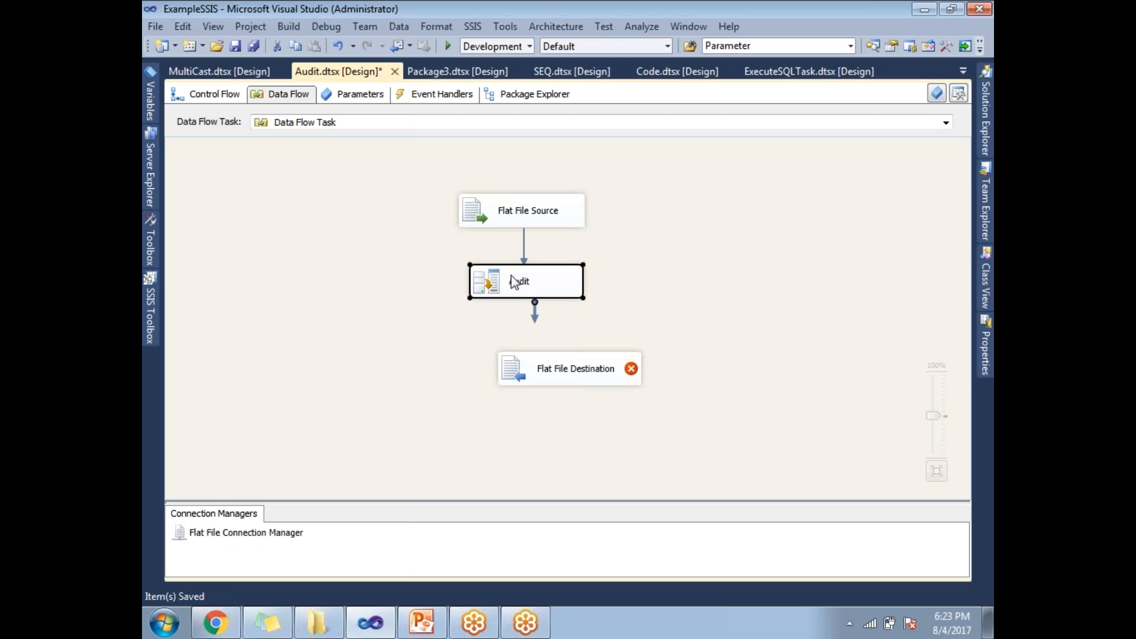
pyautogui.moveTo(533, 303); pyautogui.dragTo(550, 368)
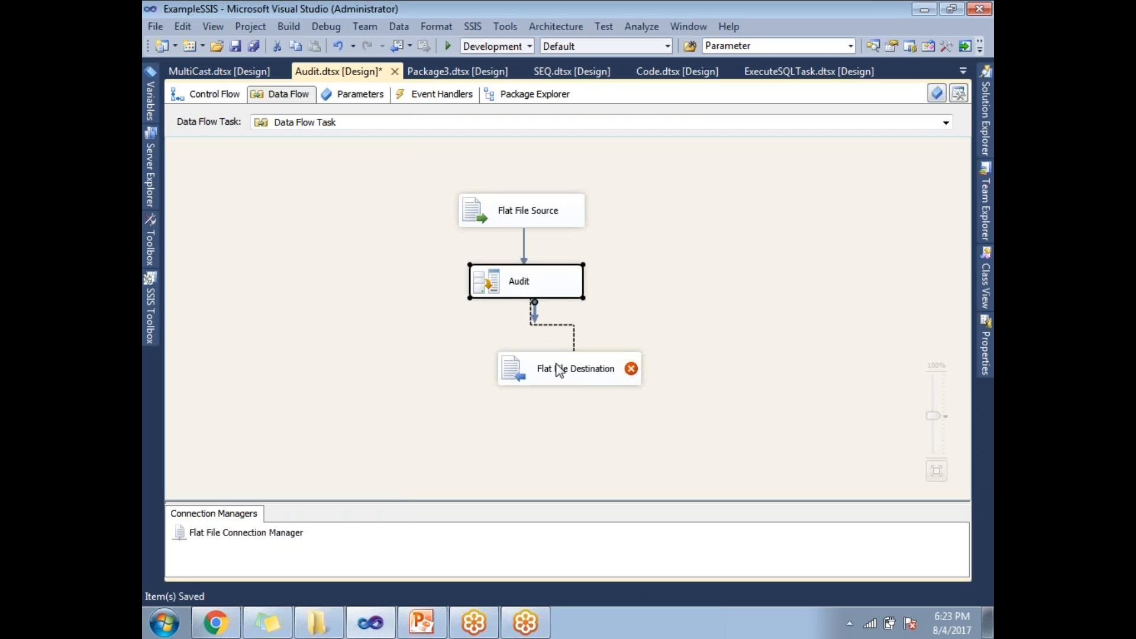
pyautogui.doubleClick(563, 370)
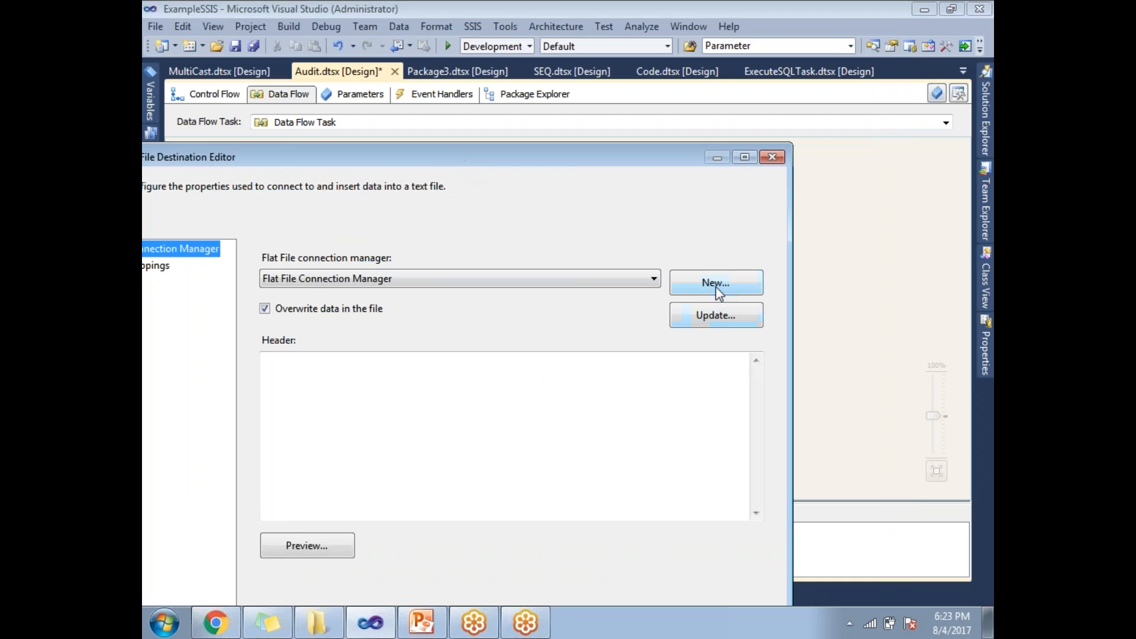
# Step: Create a delimited connection manager writing to F:\SSIS\AuditDestination.txt for the destination
pyautogui.click(716, 282)
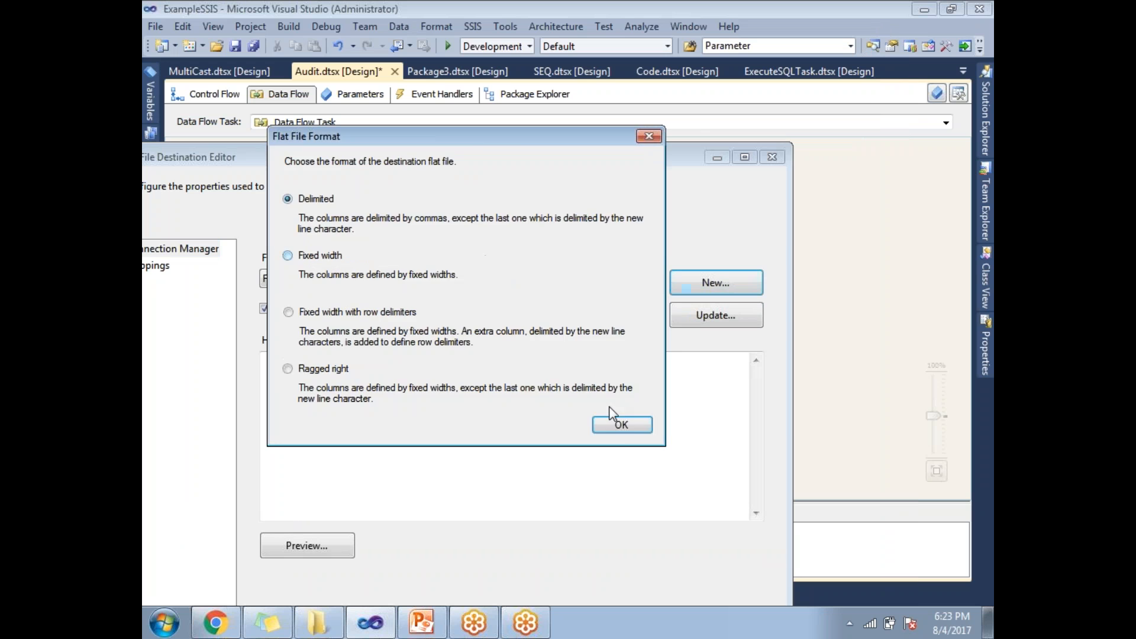
pyautogui.click(621, 425)
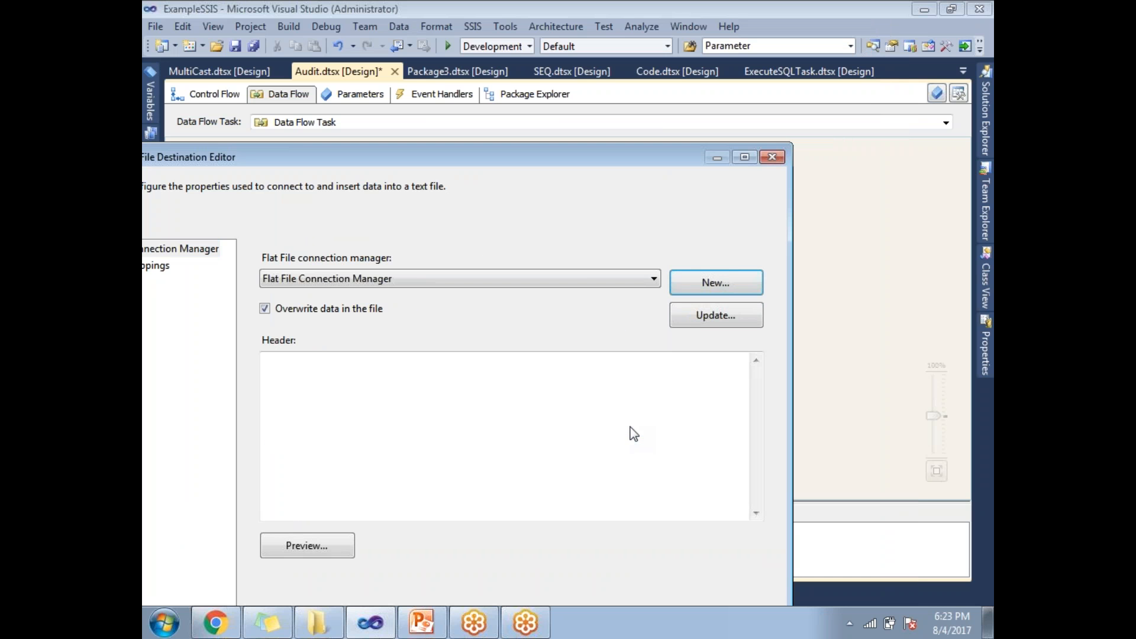
pyautogui.click(716, 282)
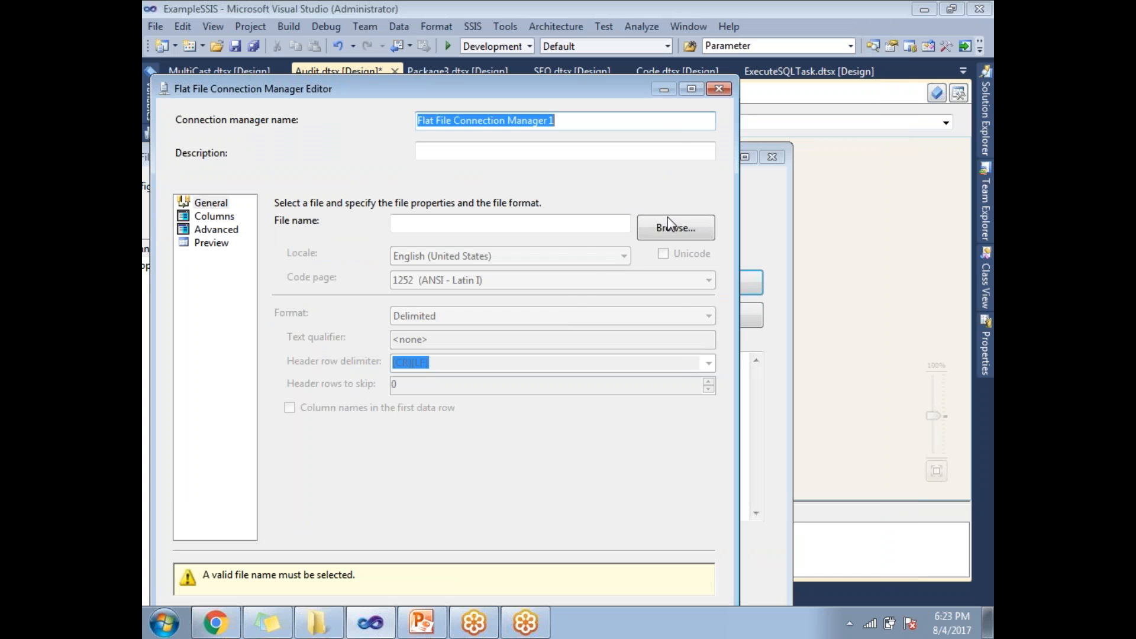
pyautogui.click(676, 228)
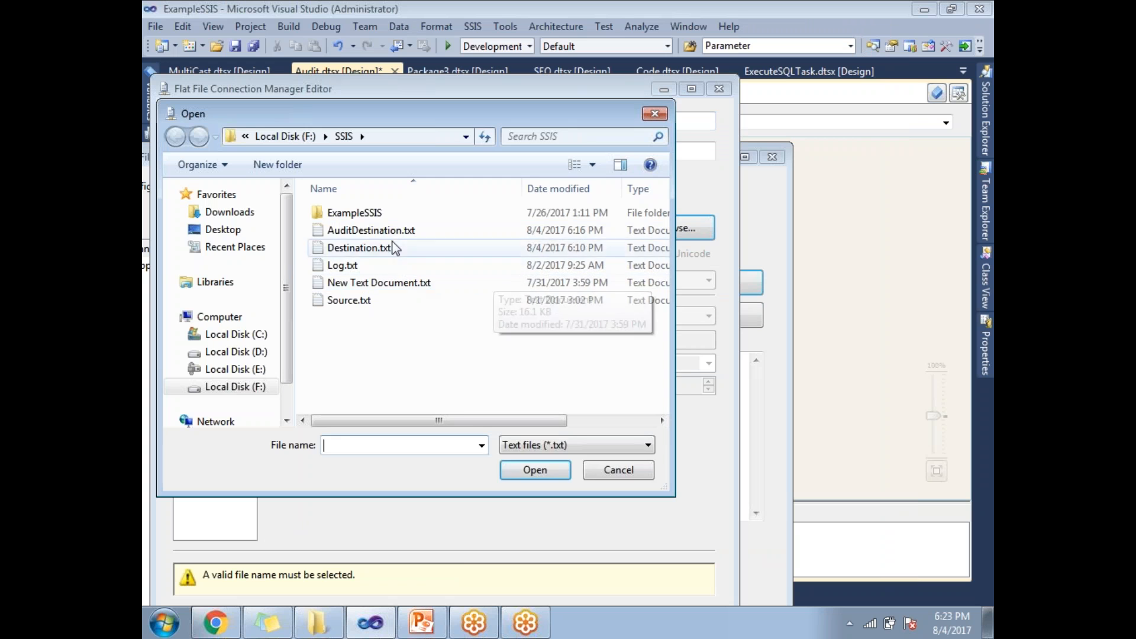
pyautogui.doubleClick(371, 229)
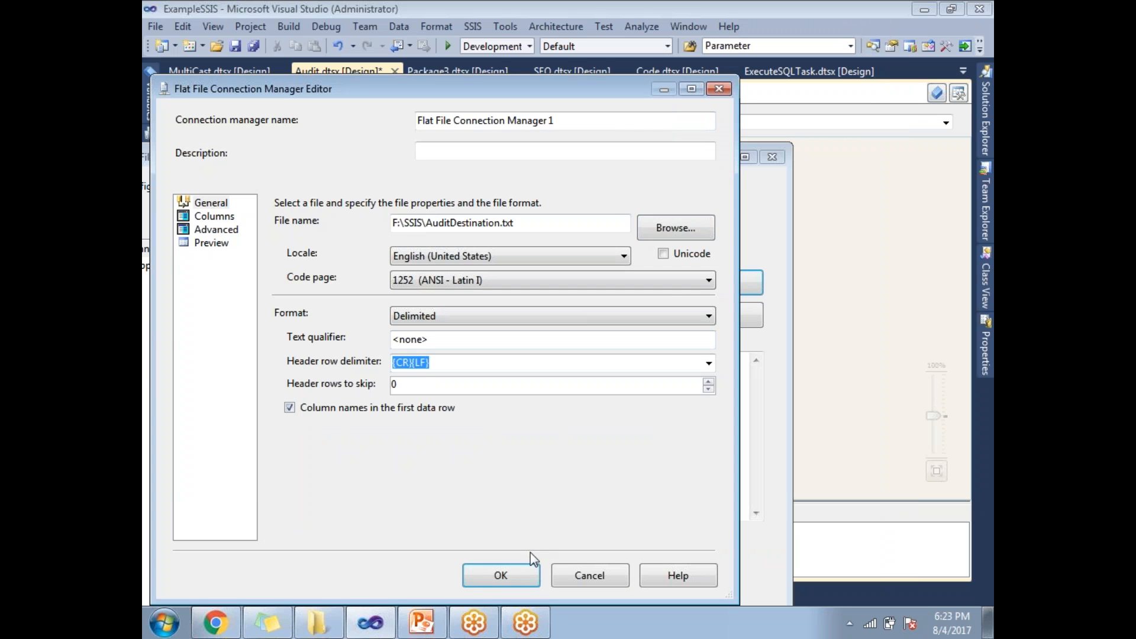
pyautogui.click(501, 575)
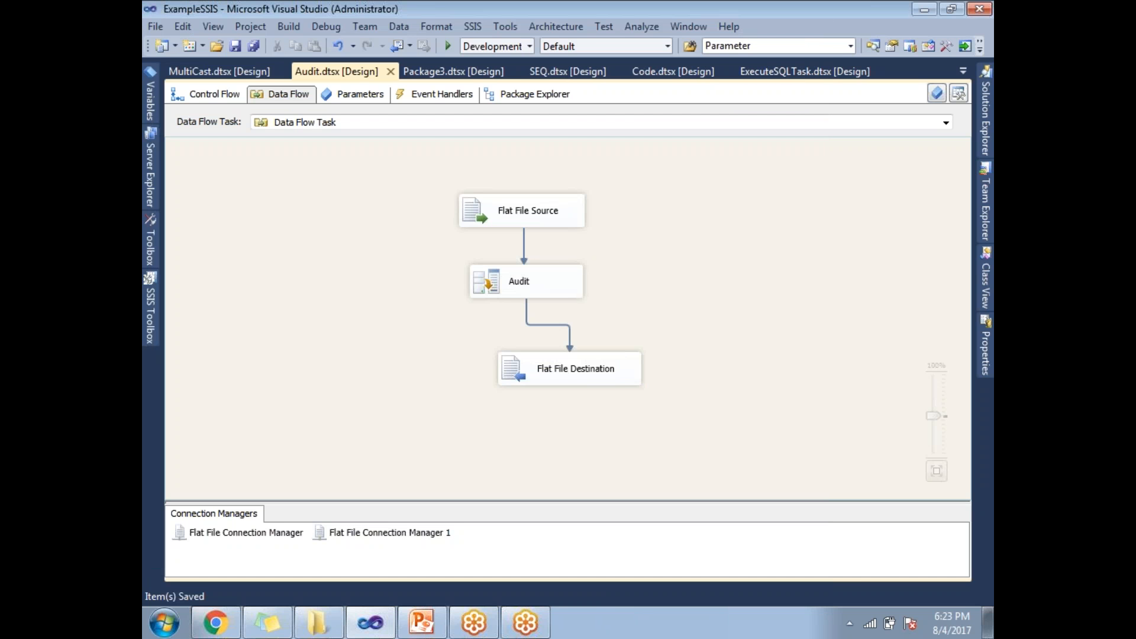
# Step: Review Audit's three added columns, then run the package with Start Debugging
pyautogui.click(528, 211)
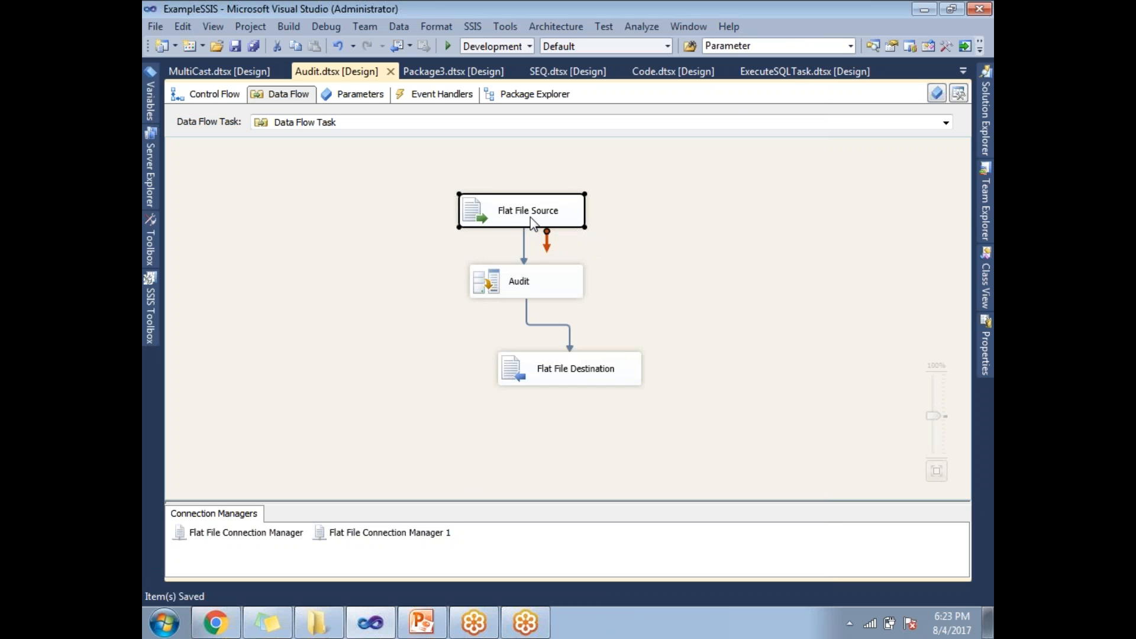
pyautogui.moveTo(523, 290)
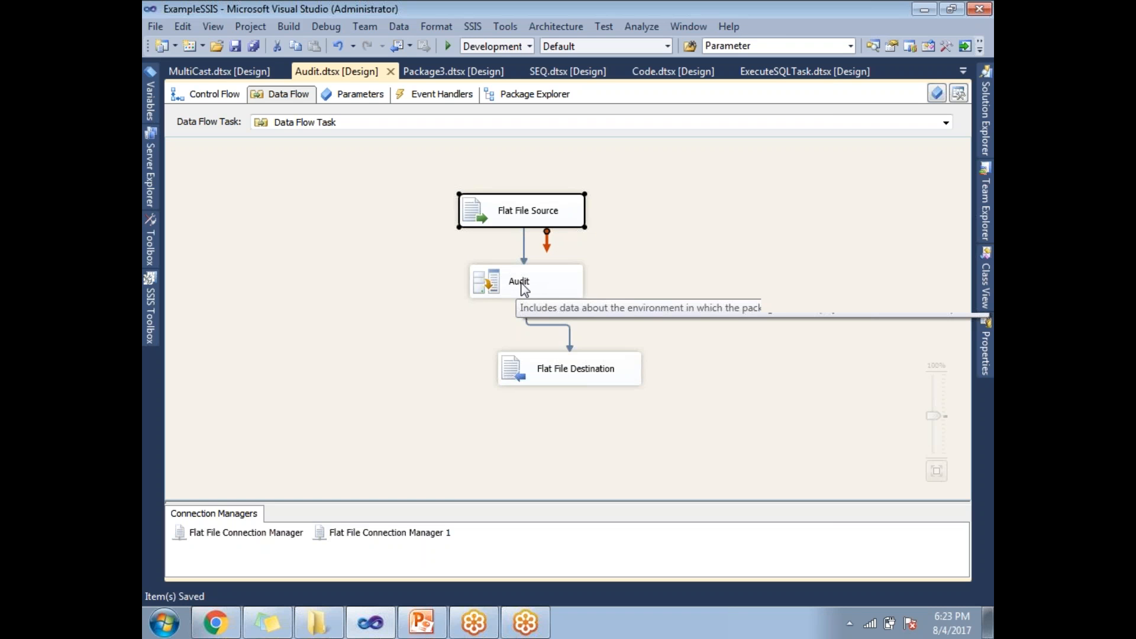
pyautogui.click(569, 370)
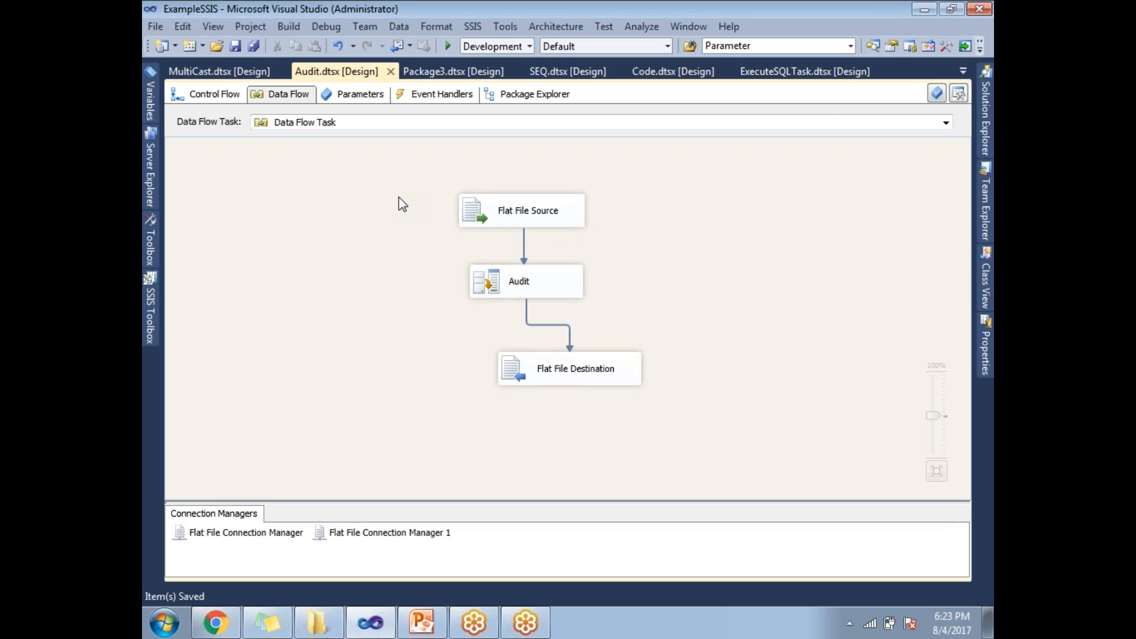
pyautogui.moveTo(490, 289)
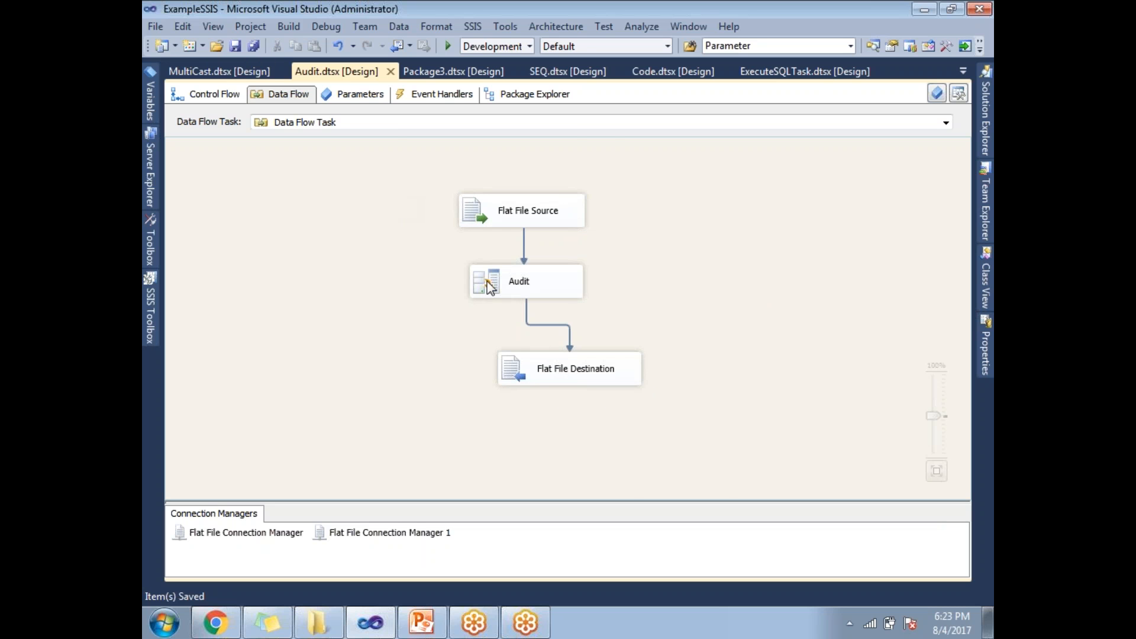
pyautogui.doubleClick(525, 282)
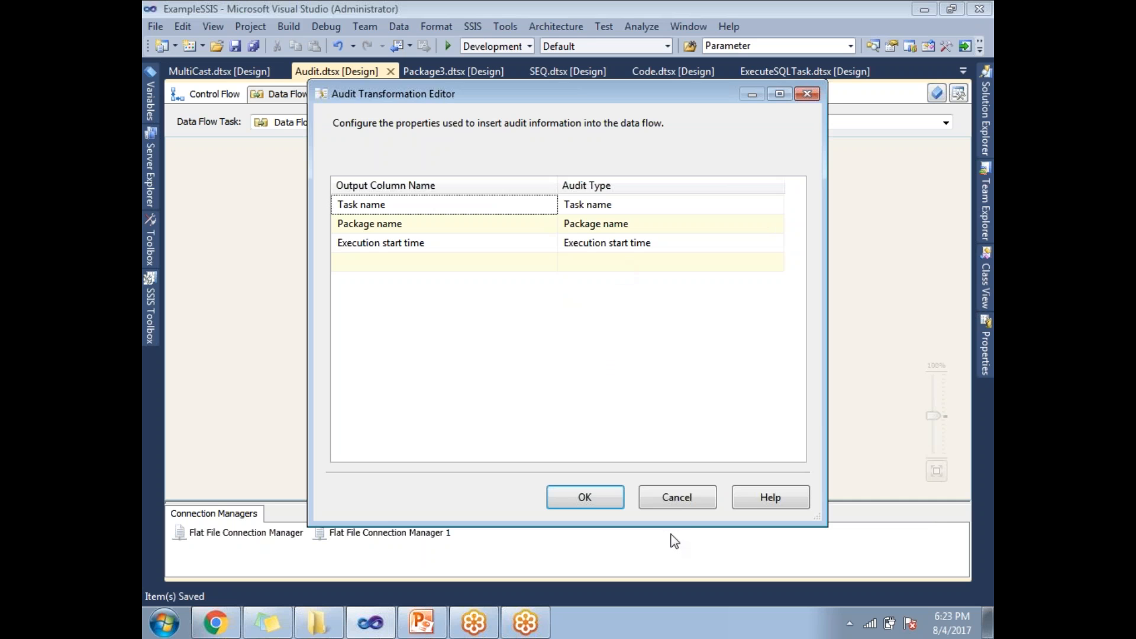
pyautogui.click(585, 498)
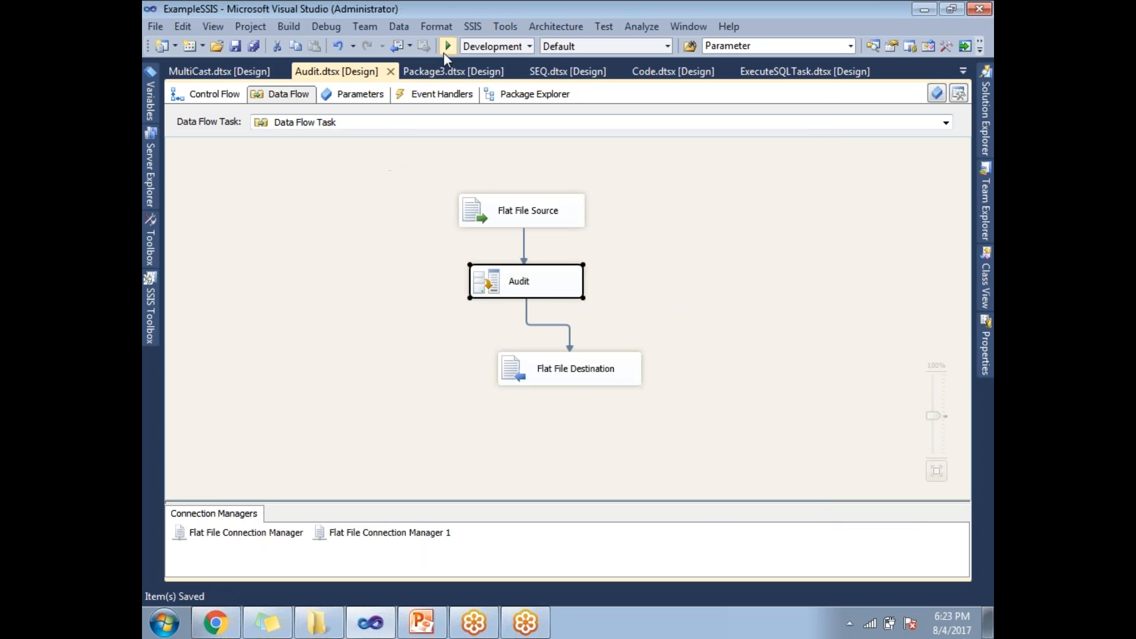
pyautogui.click(448, 45)
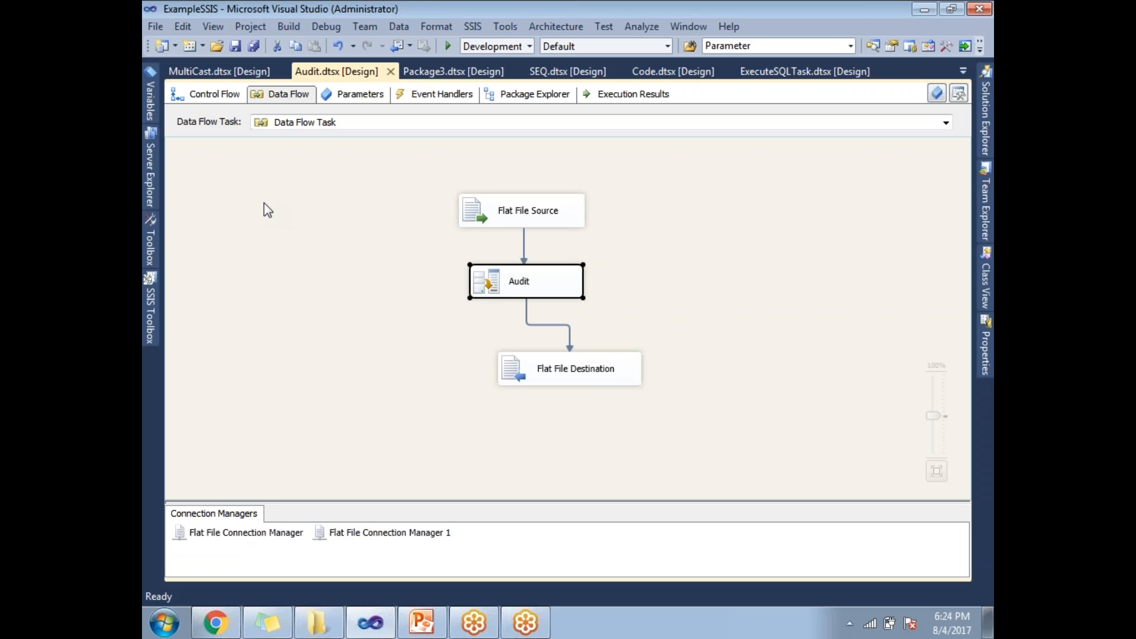
pyautogui.moveTo(329, 297)
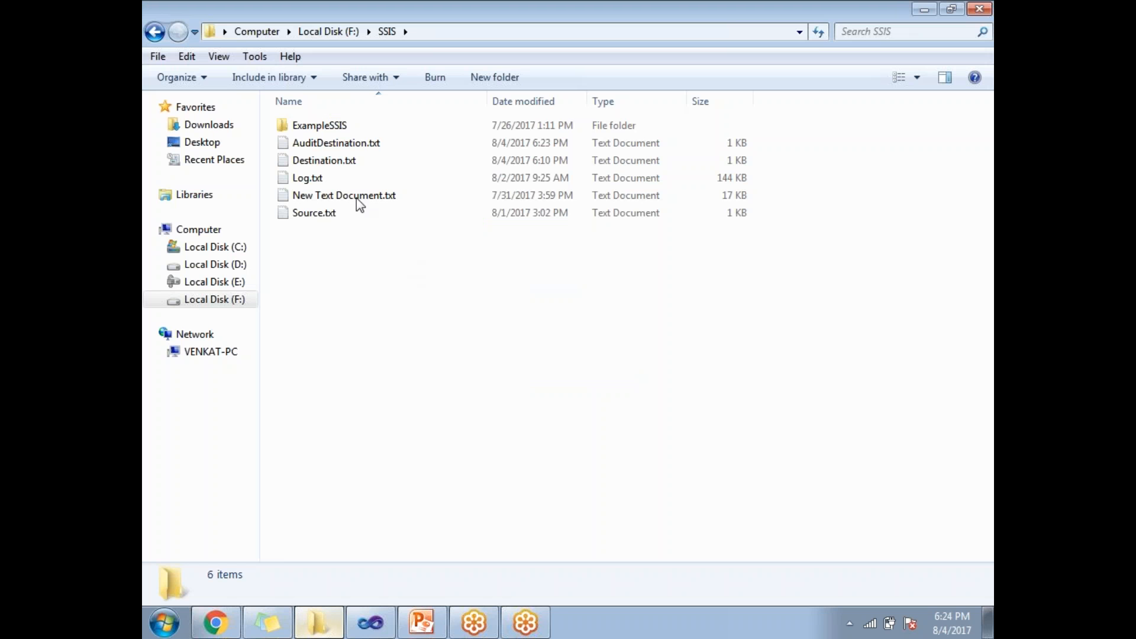
# Step: View AuditDestination.txt from F:\SSIS in a maximized Notepad window
pyautogui.doubleClick(333, 142)
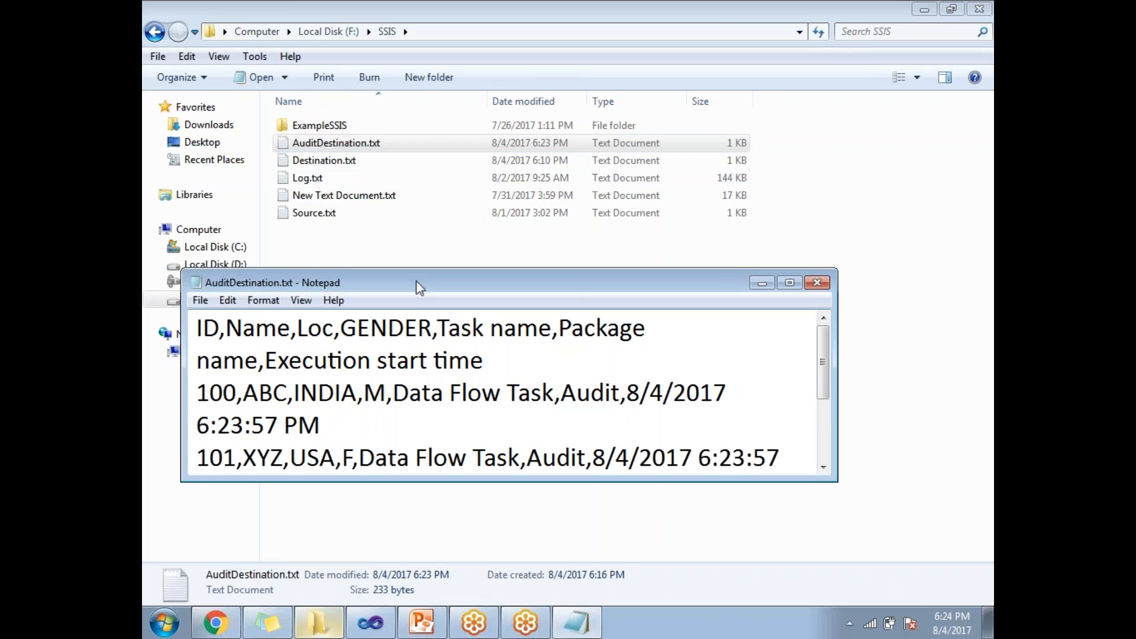
pyautogui.click(789, 283)
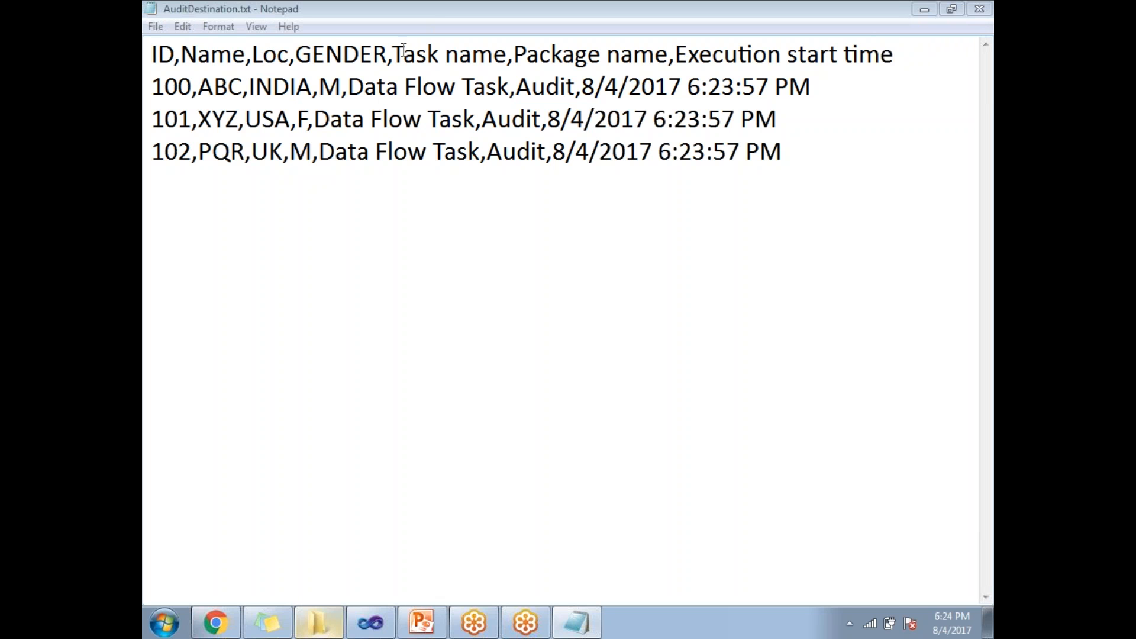
pyautogui.moveTo(733, 54)
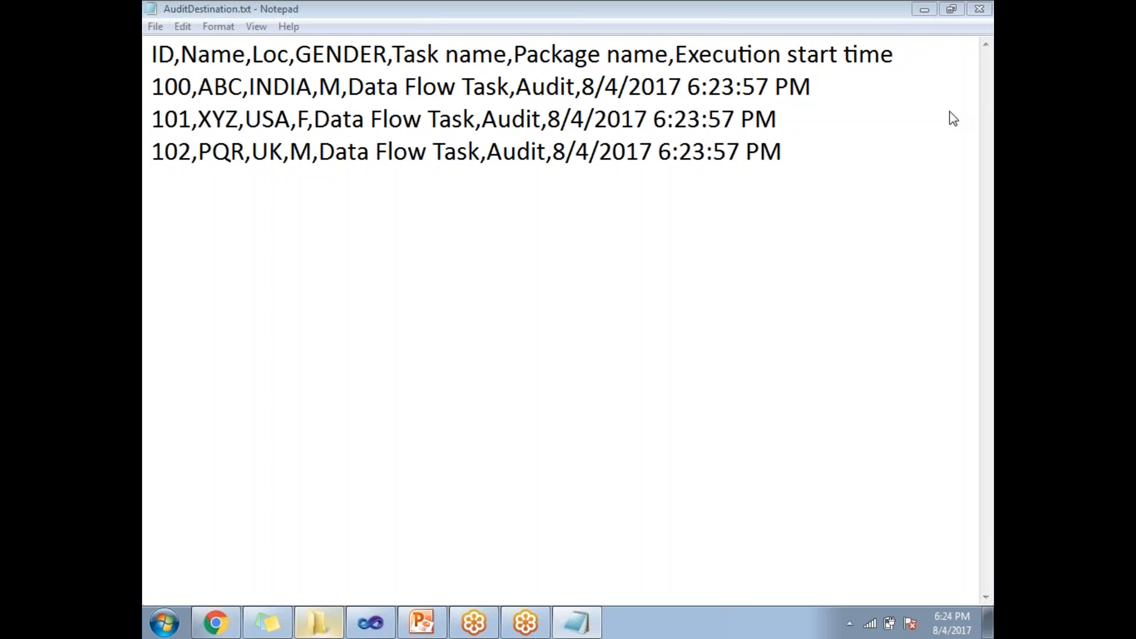
pyautogui.moveTo(600, 395)
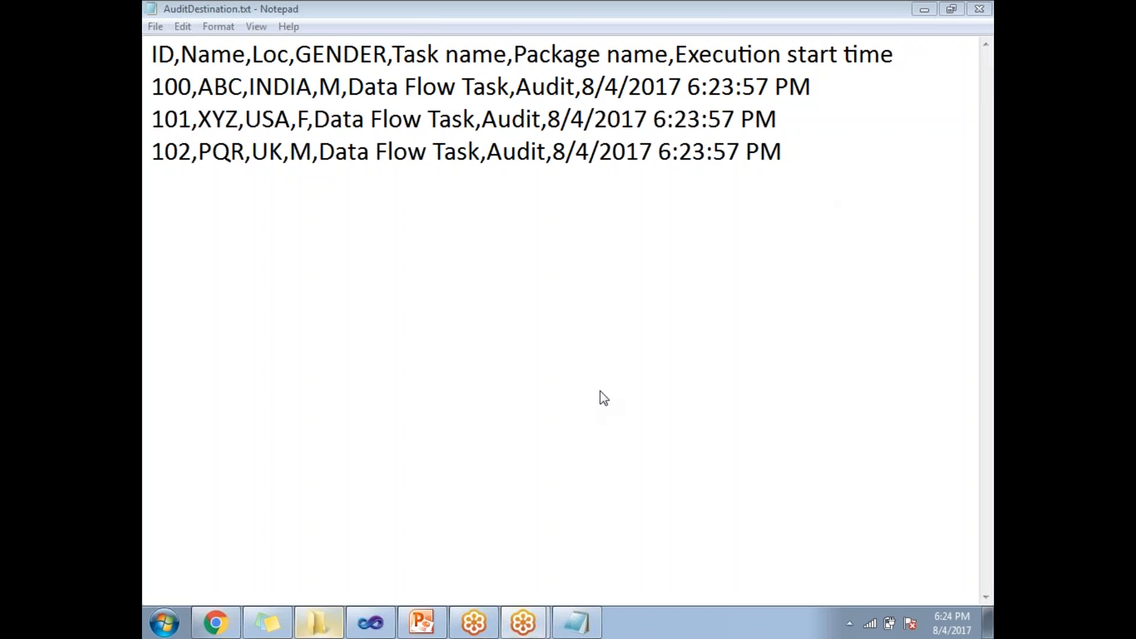